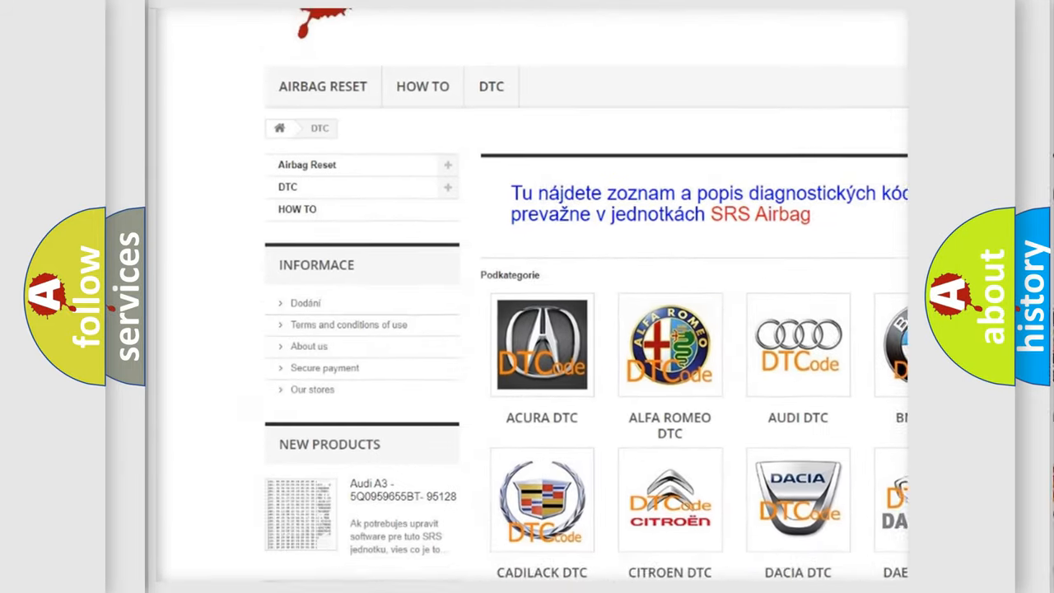
Scroll the DTC category page down to the Hummer, Infiniti and Kia brand sections.
scroll(down, 3)
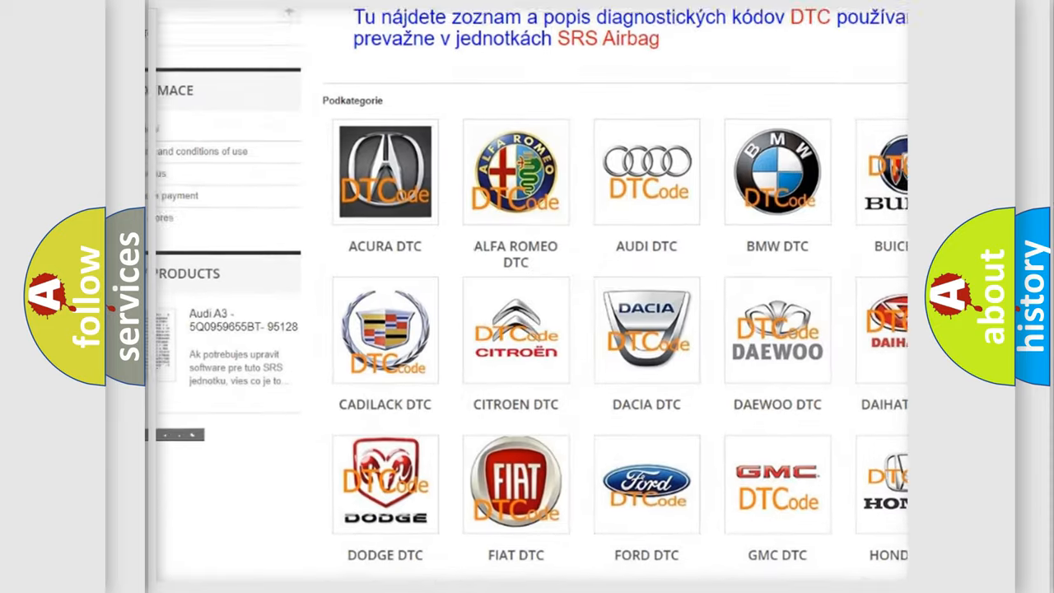
scroll(down, 3)
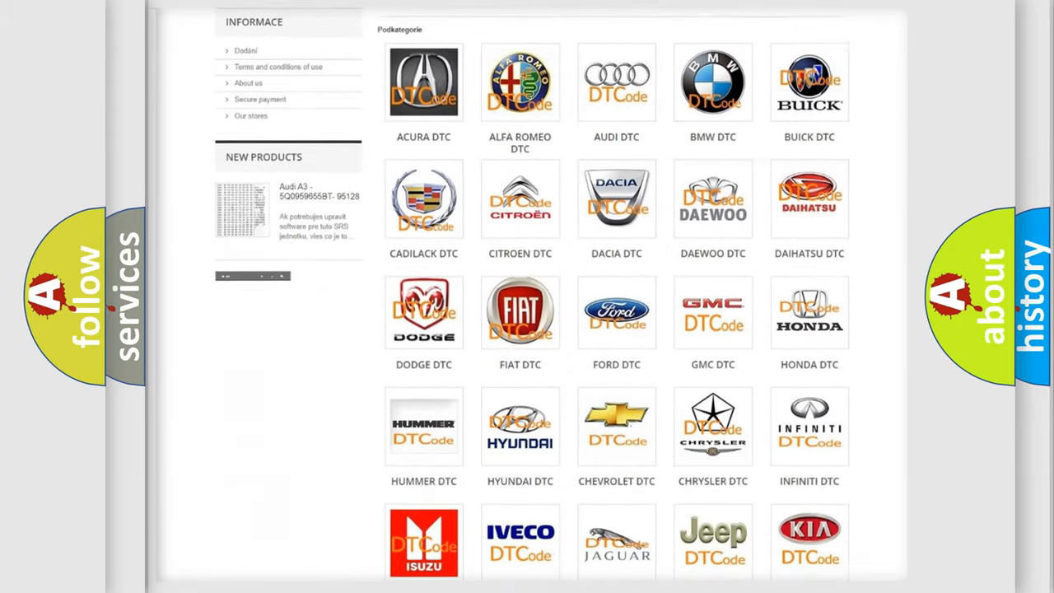
scroll(down, 3)
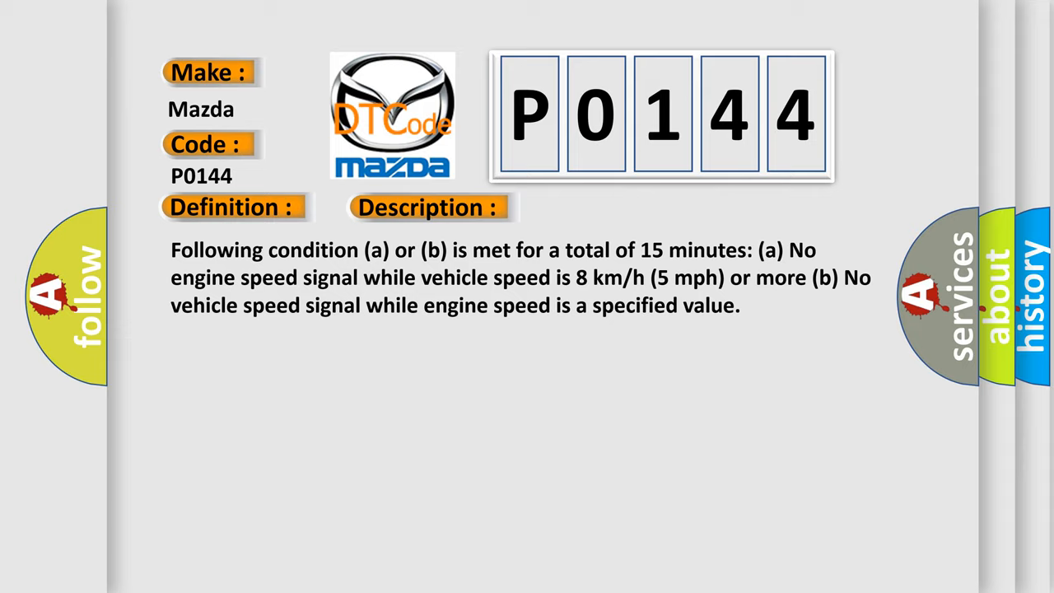
Advance the Mazda P0144 slide from the Description section to the Cause section.
click(606, 208)
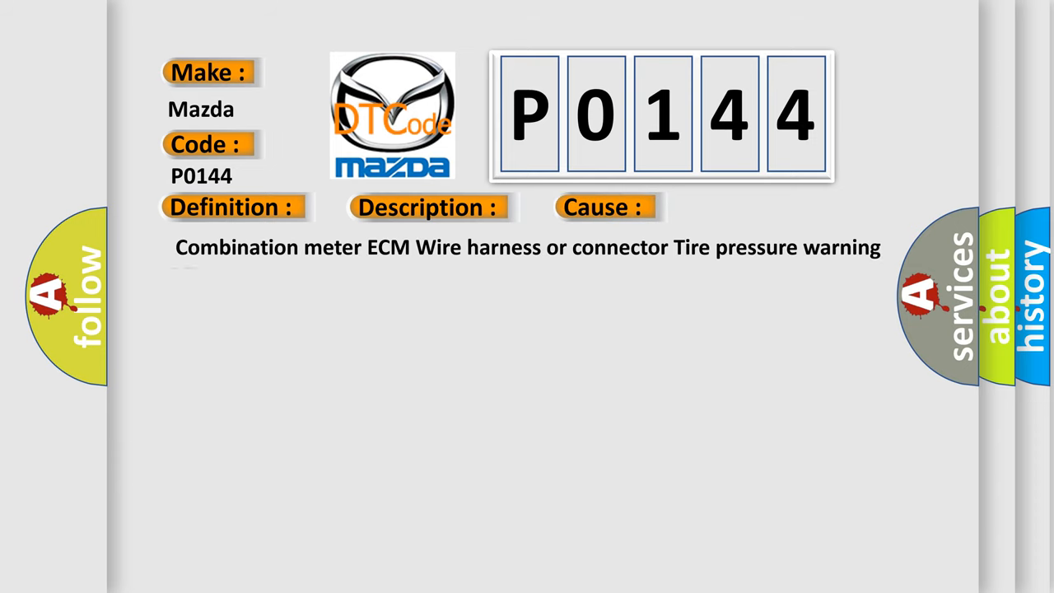